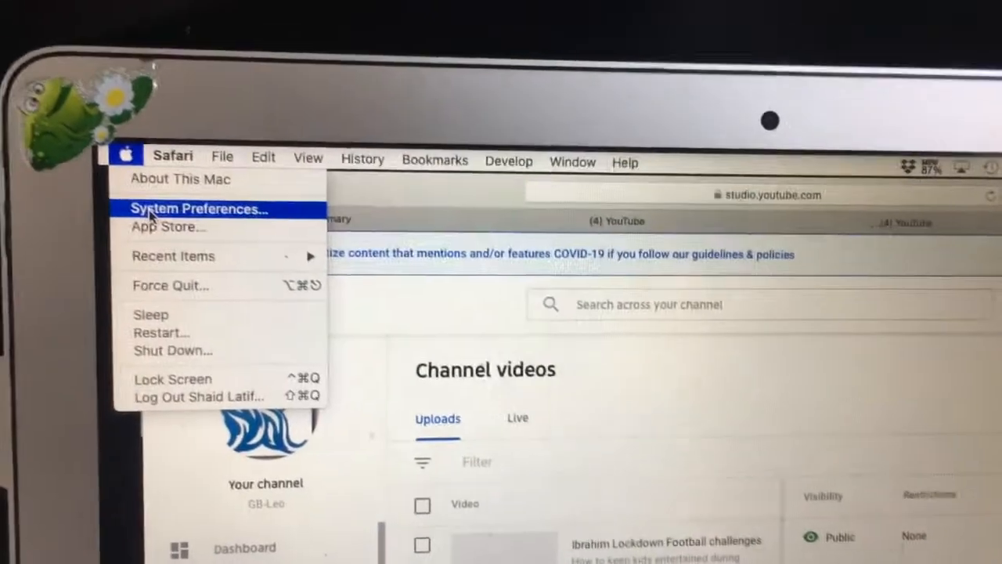
Open System Preferences to reach the Sound pane's Input section
click(200, 208)
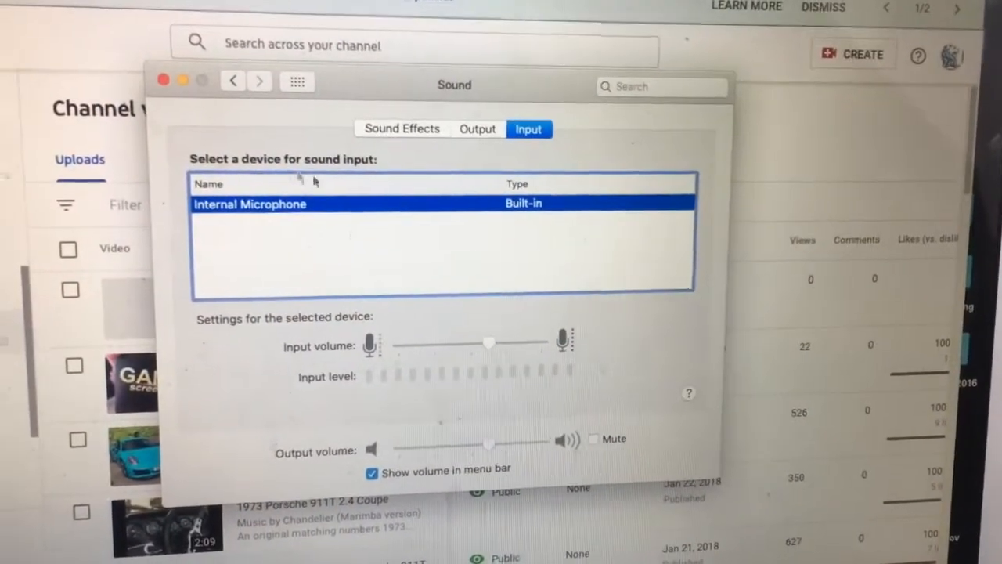
click(401, 128)
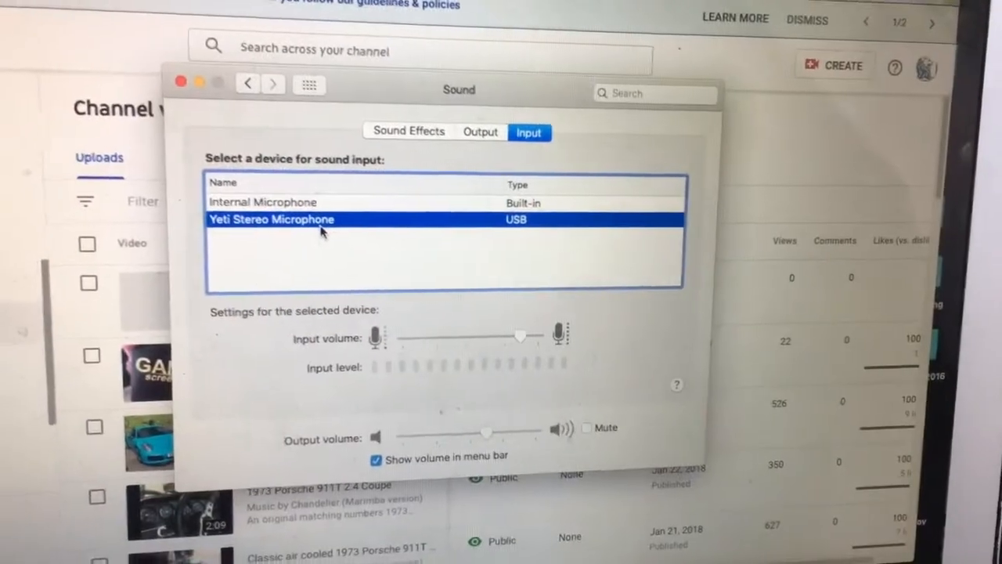
Select Internal Microphone in the Input device list, replacing the Yeti Stereo Microphone
click(263, 202)
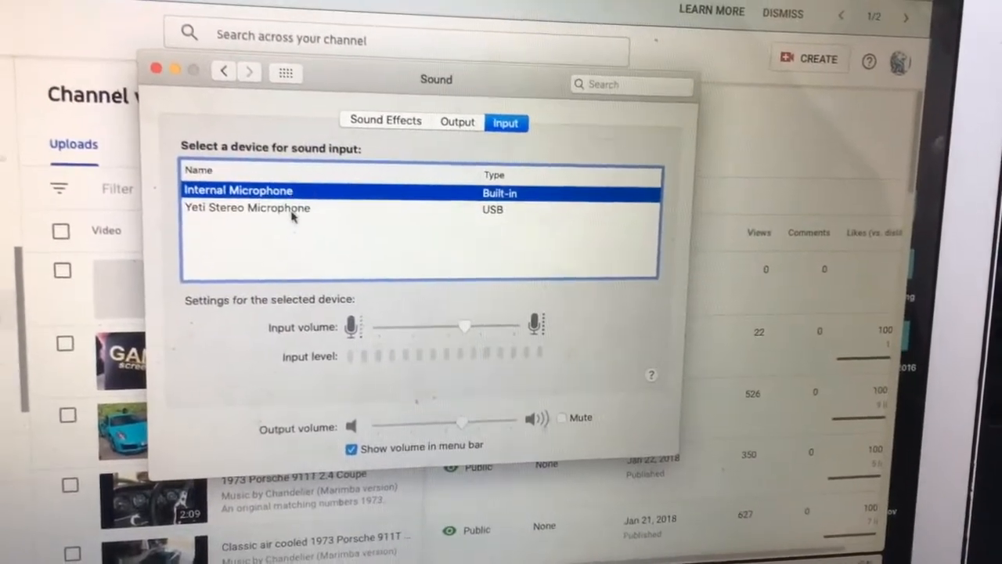